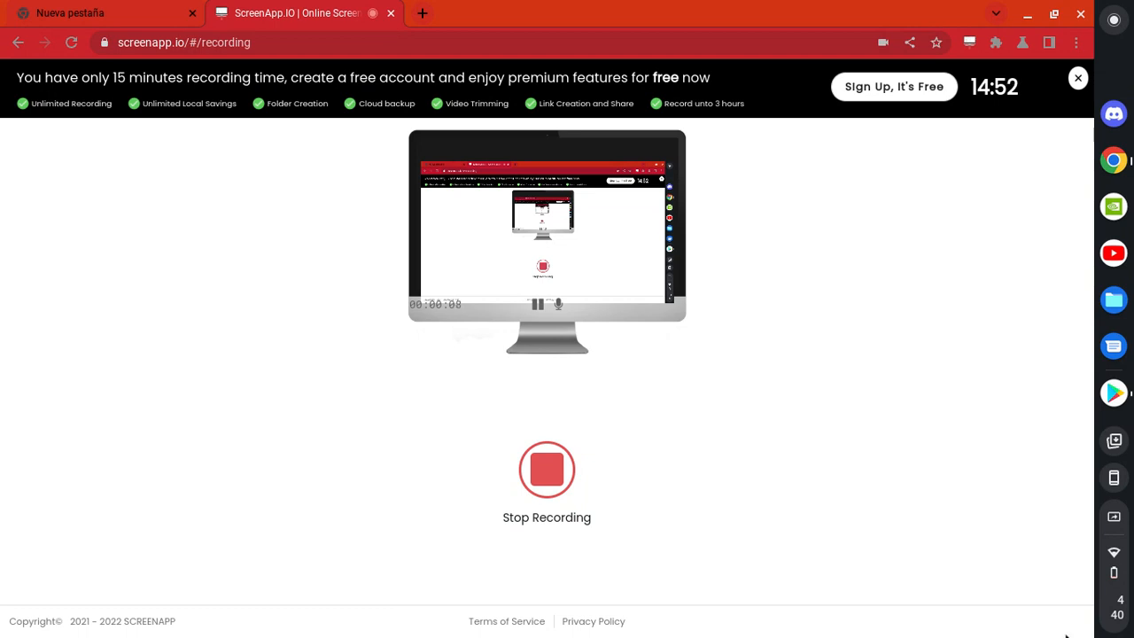
mouse_move(1131, 276)
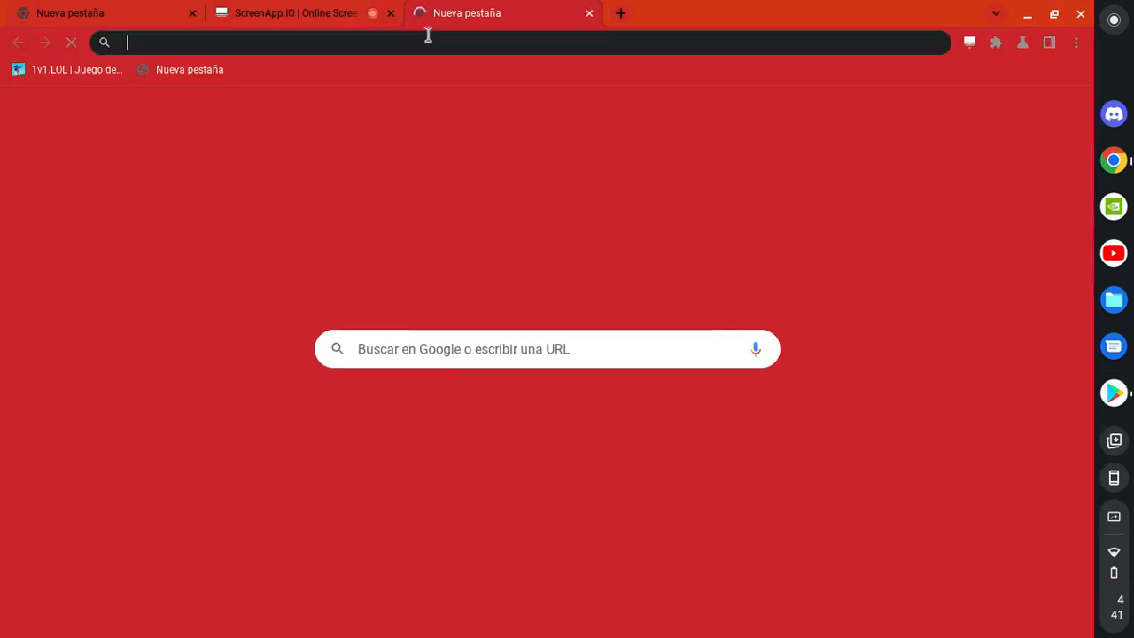
Search Google for 'kahoot' and open the kahoot.com homepage from the results.
click(425, 42)
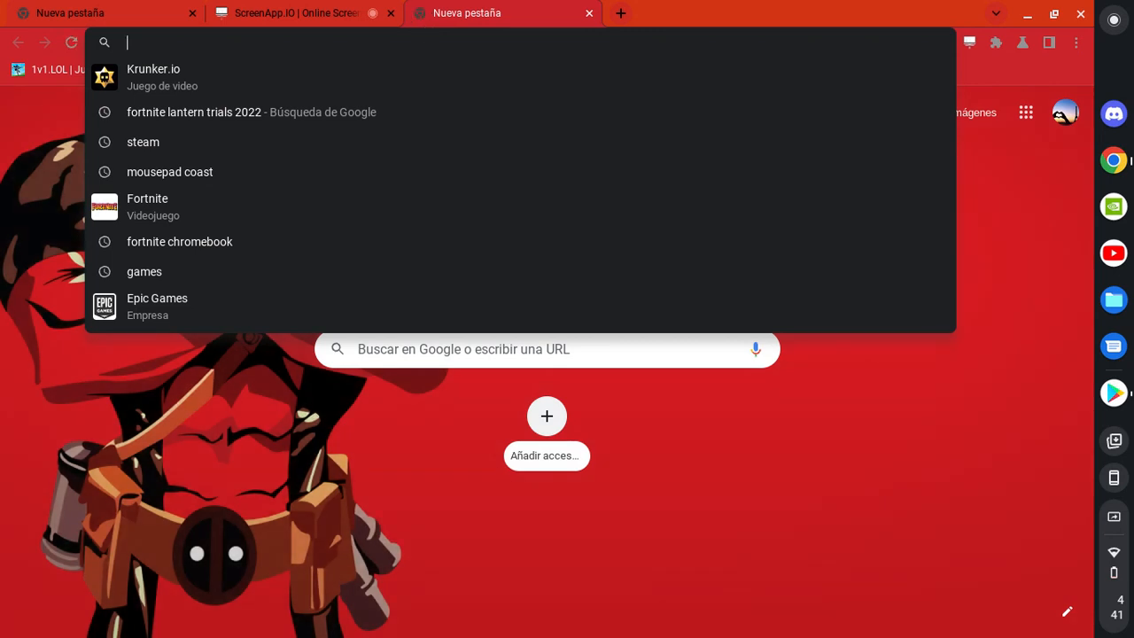
text(kahoo)
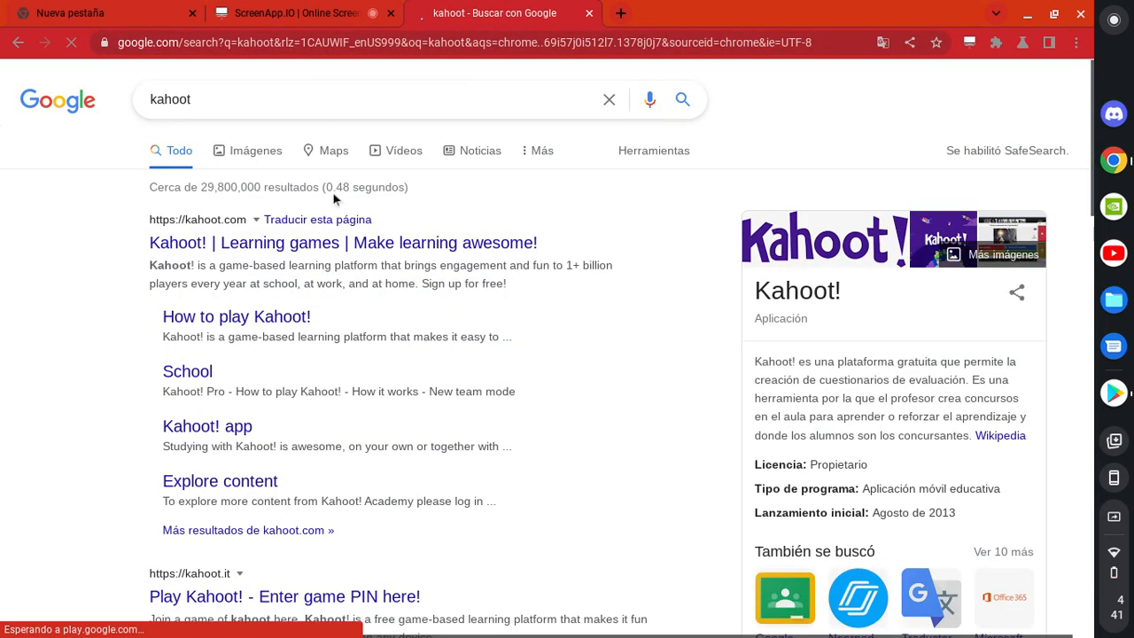
click(344, 242)
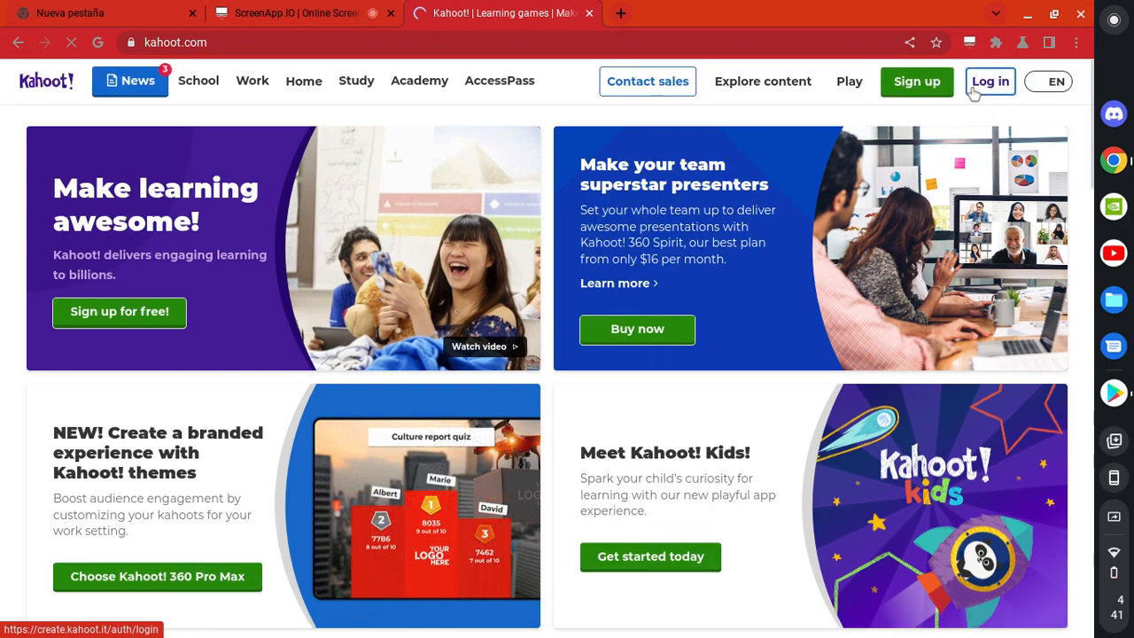
Go to the Log in page on kahoot.com.
click(989, 81)
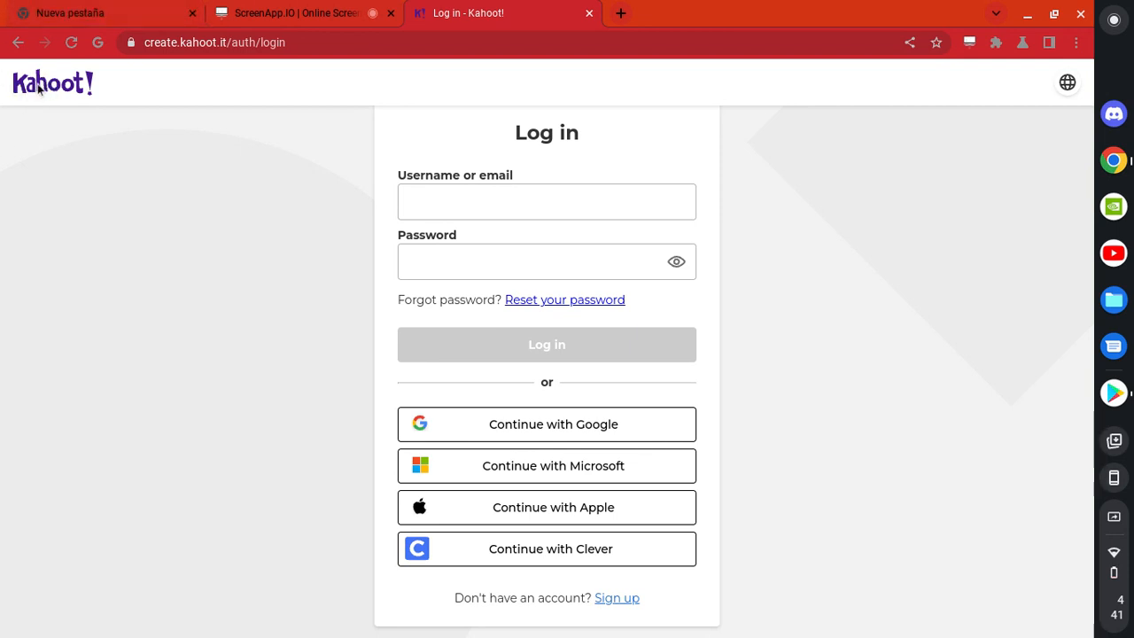
mouse_move(434, 136)
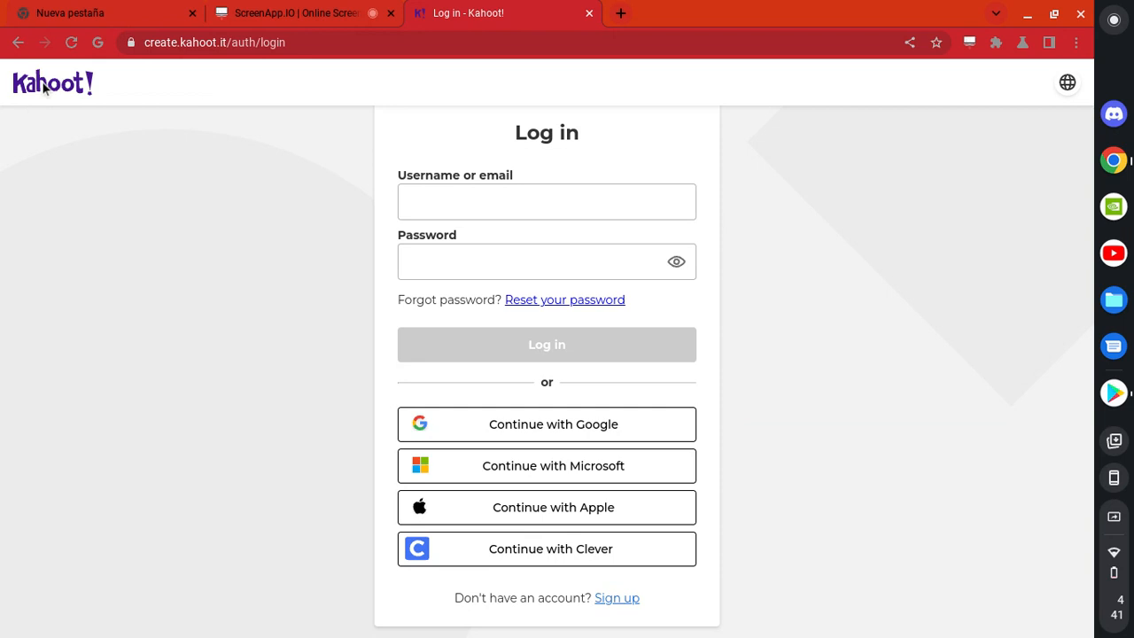
mouse_move(476, 467)
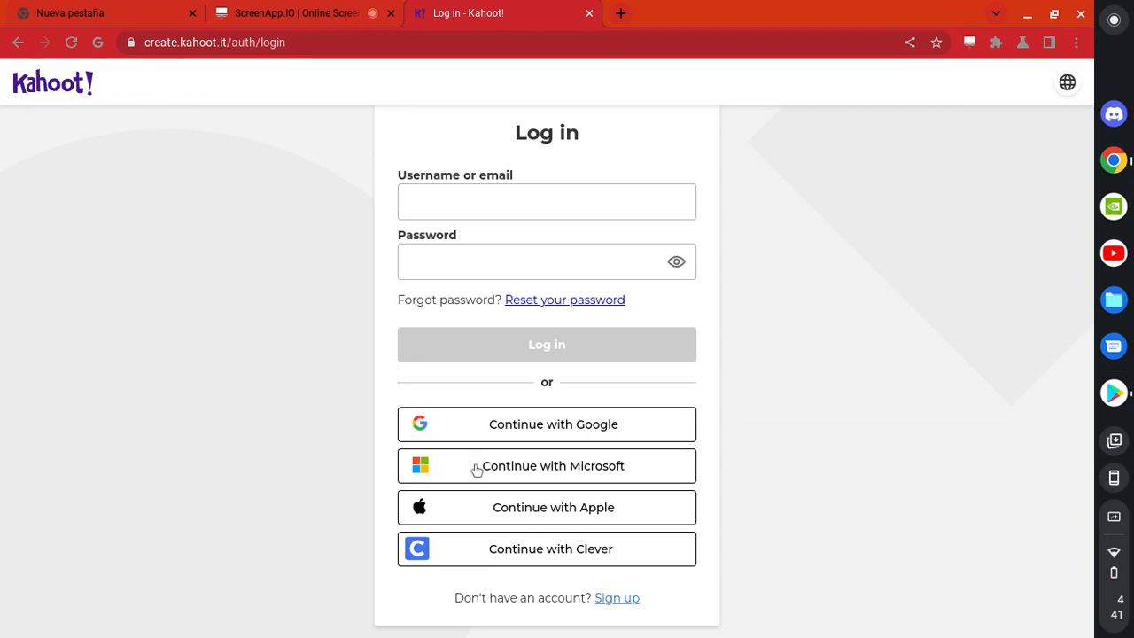
mouse_move(607, 476)
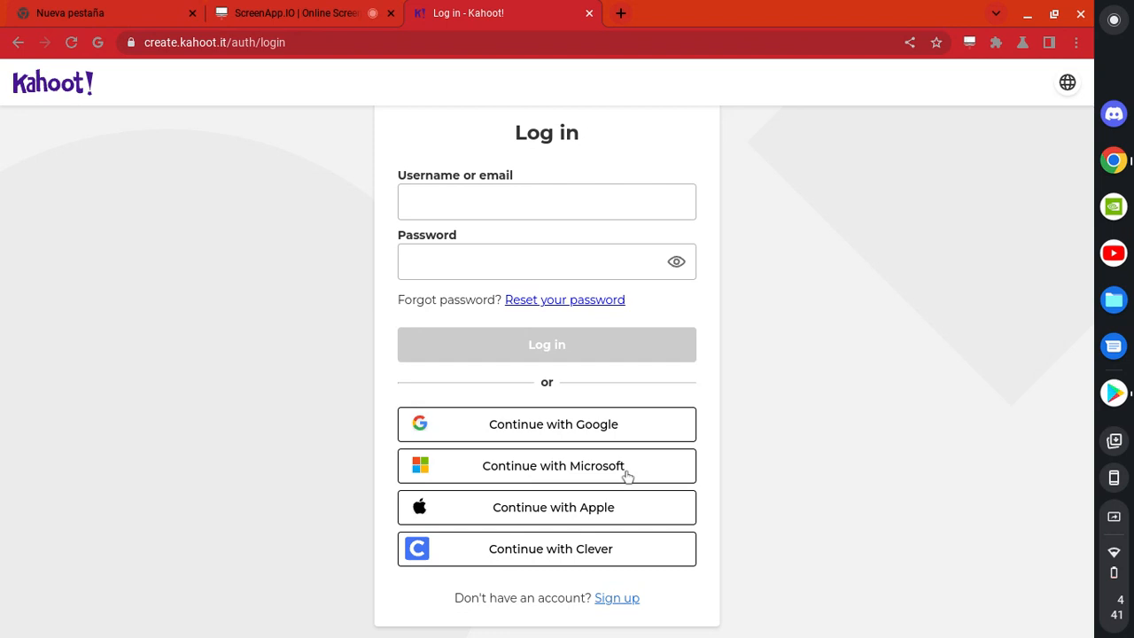
mouse_move(627, 476)
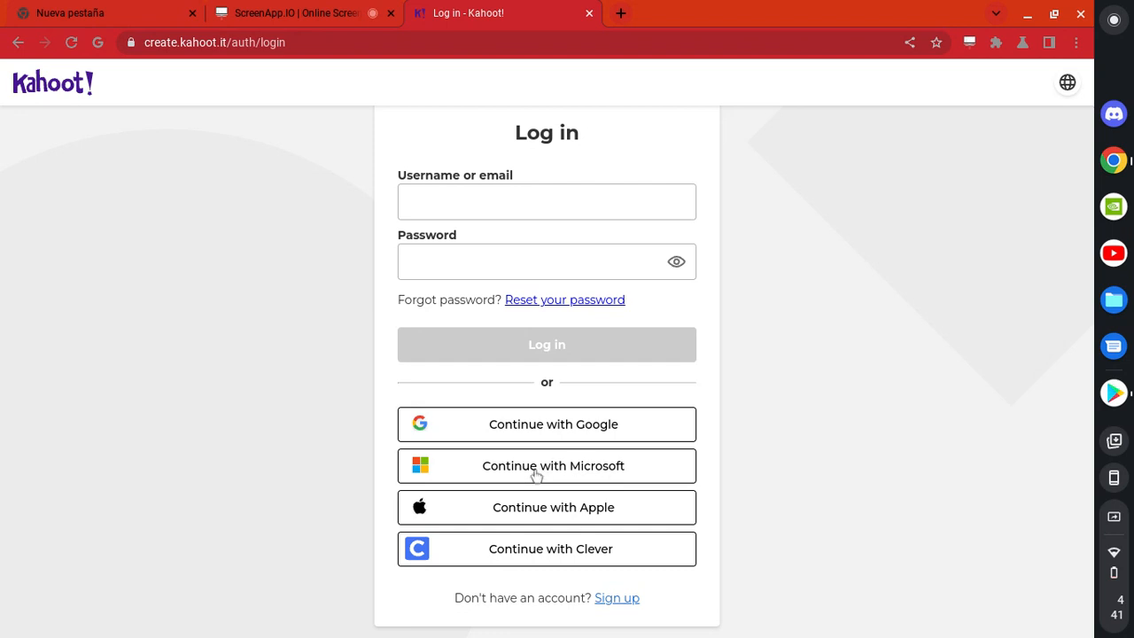
mouse_move(505, 467)
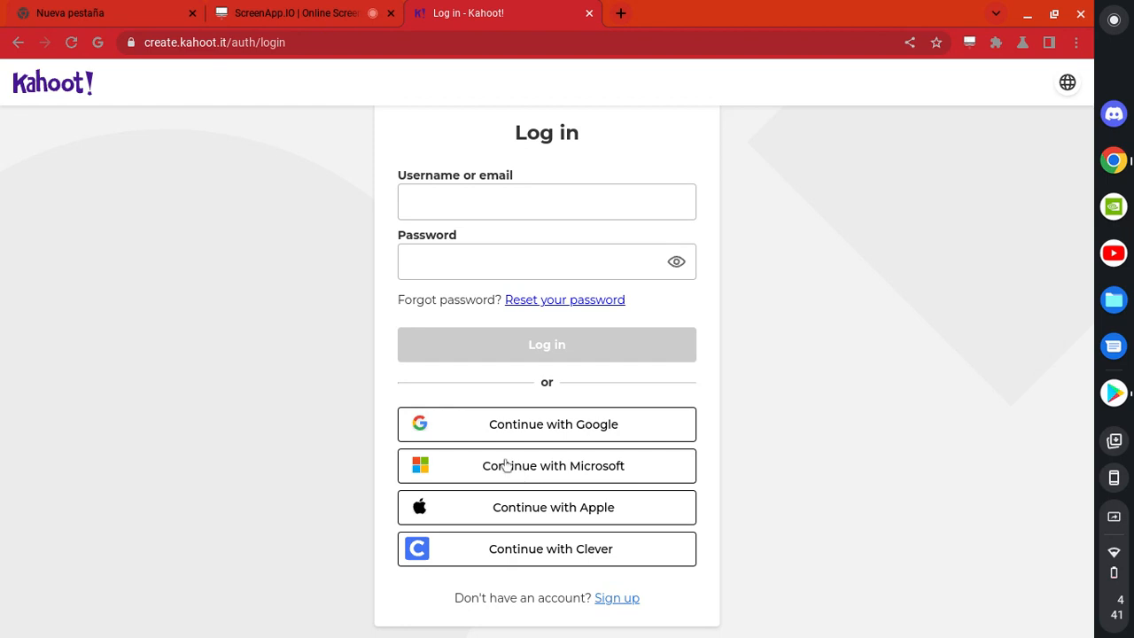
Continue with Microsoft from Kahoot's login, enter an email, and open Microsoft's sign-in options.
click(546, 465)
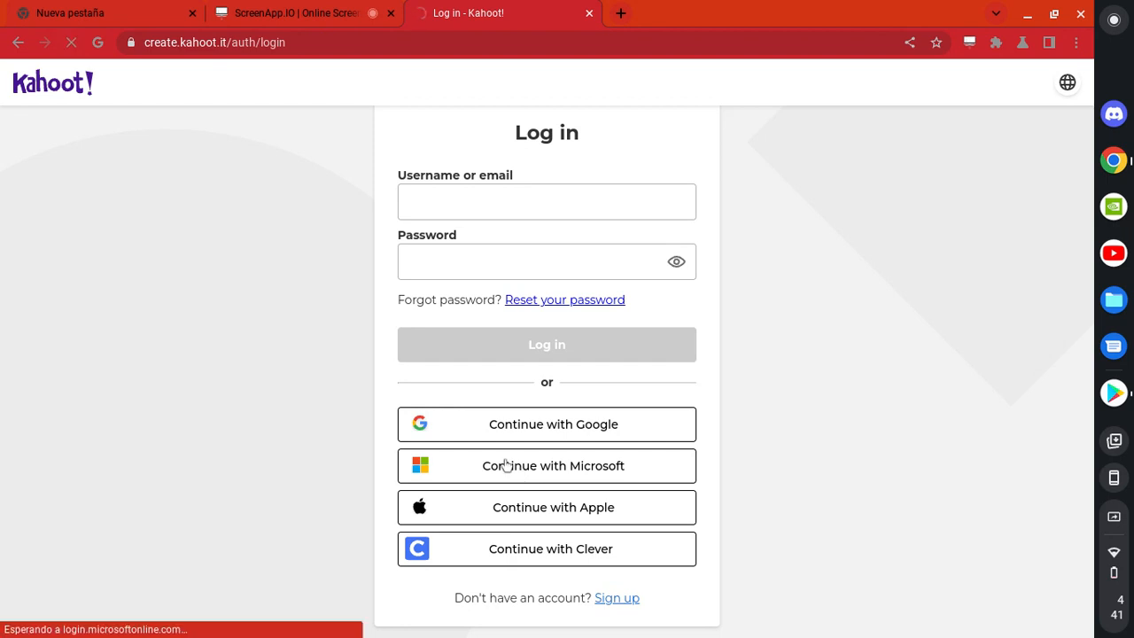
click(546, 465)
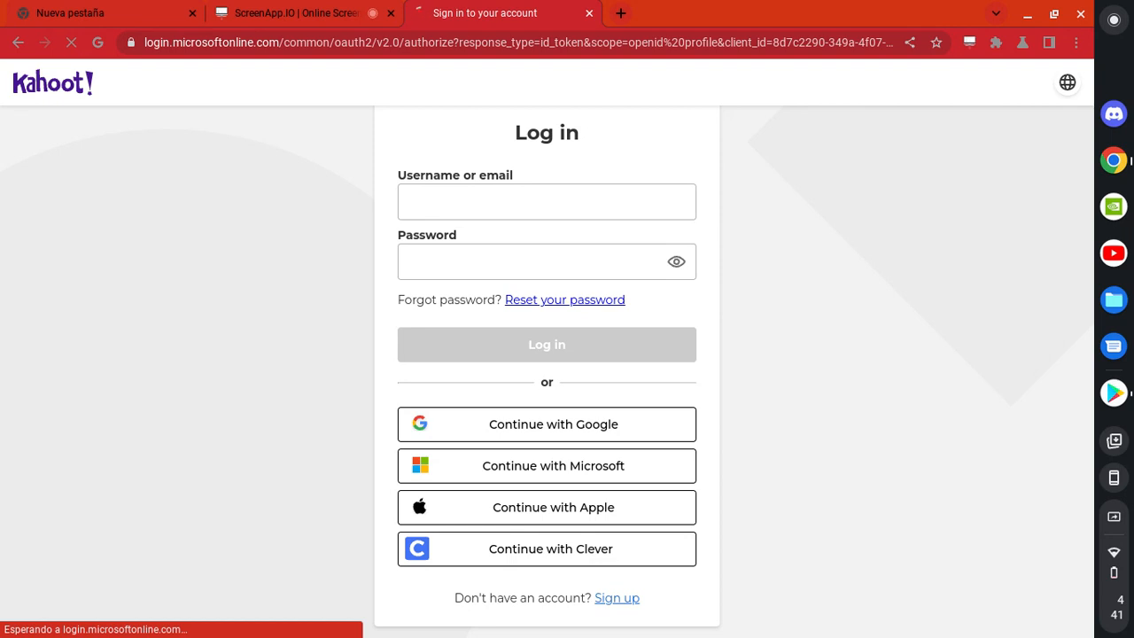
click(547, 465)
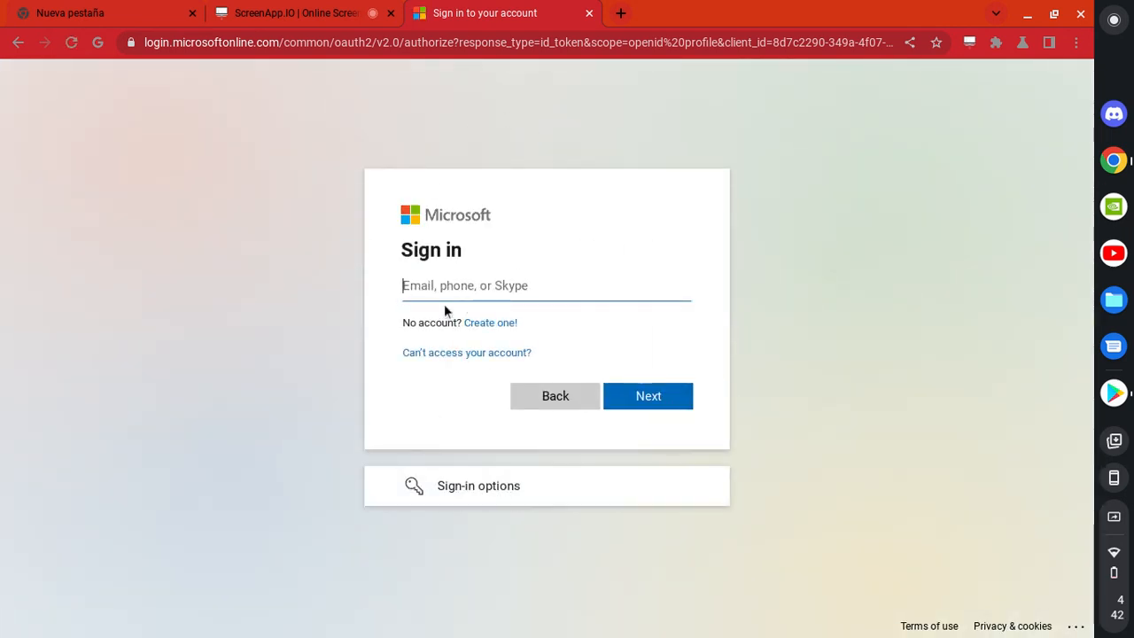
text(89)
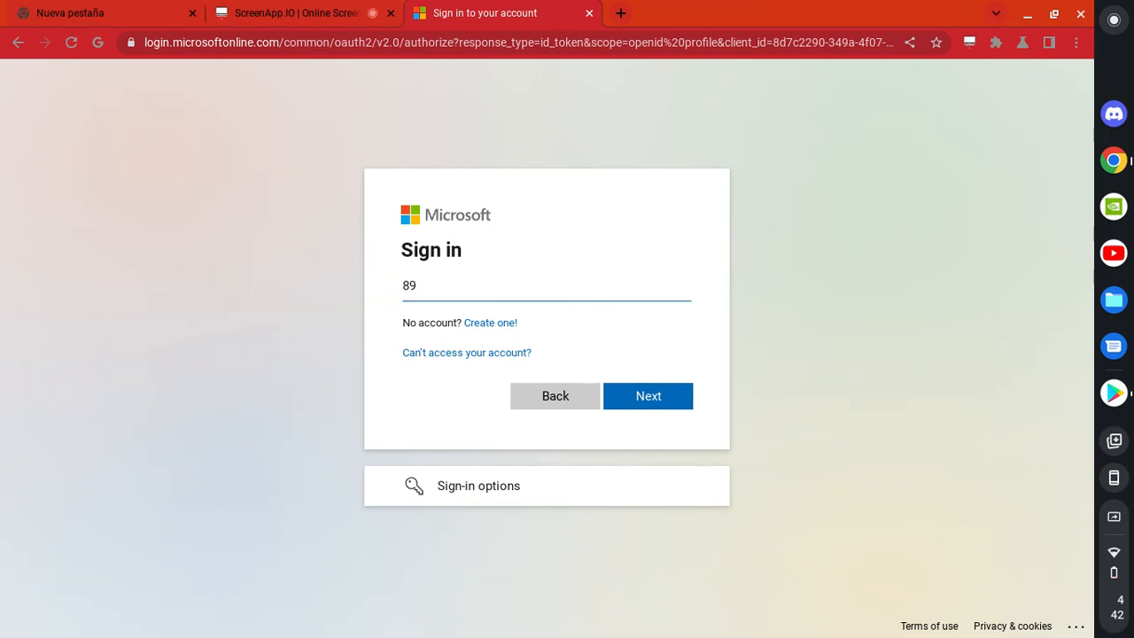
text(elw,edp[wes 31qs)
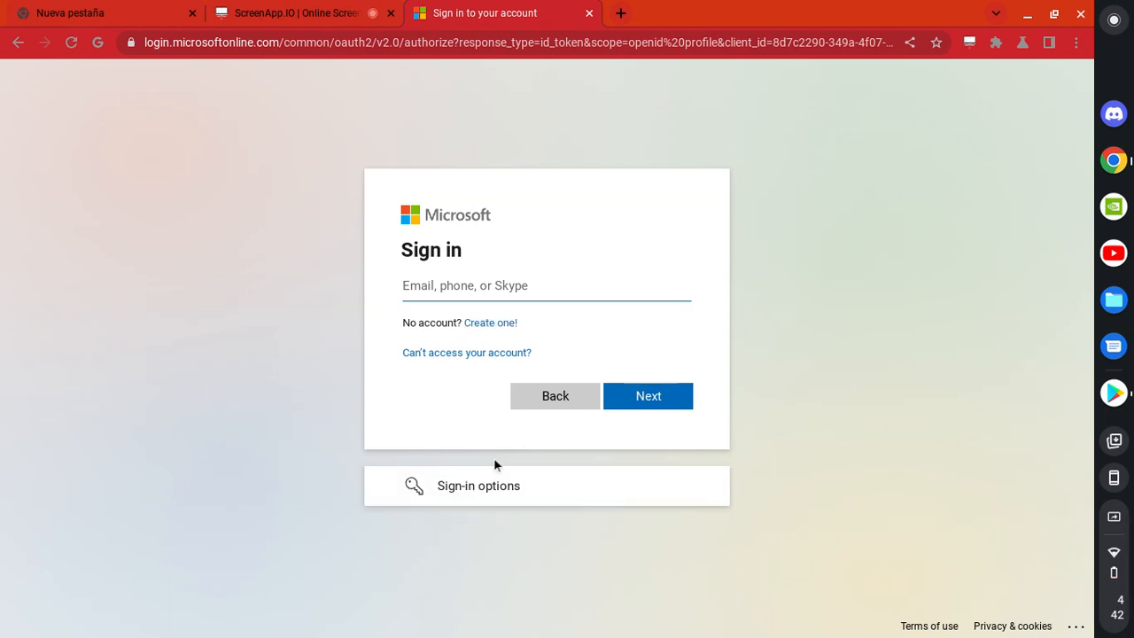
mouse_move(428, 494)
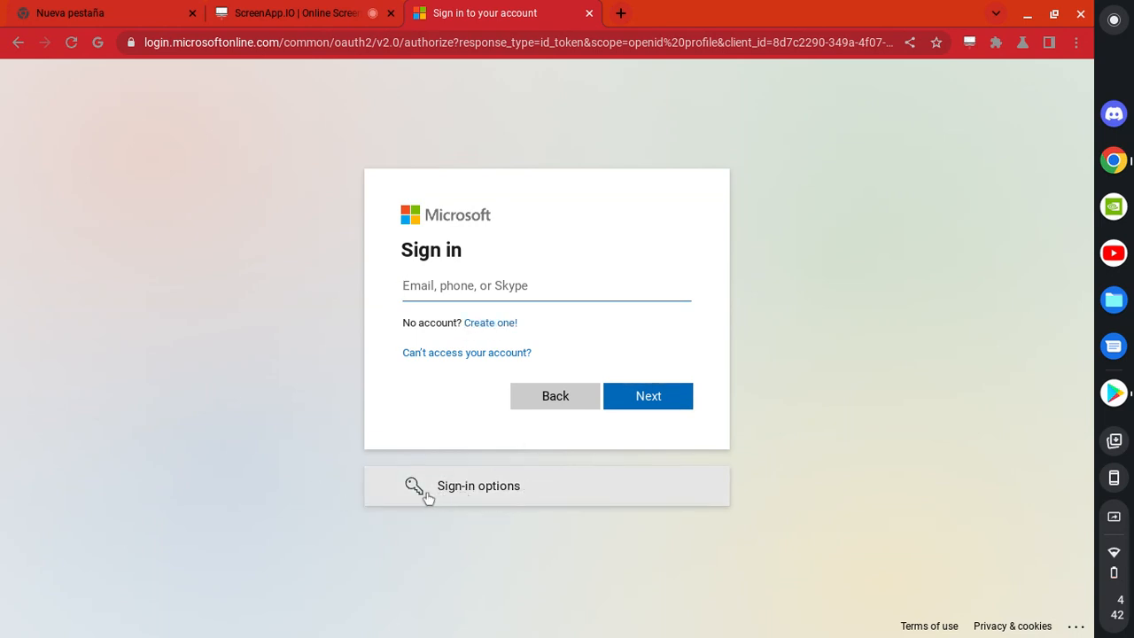
click(478, 485)
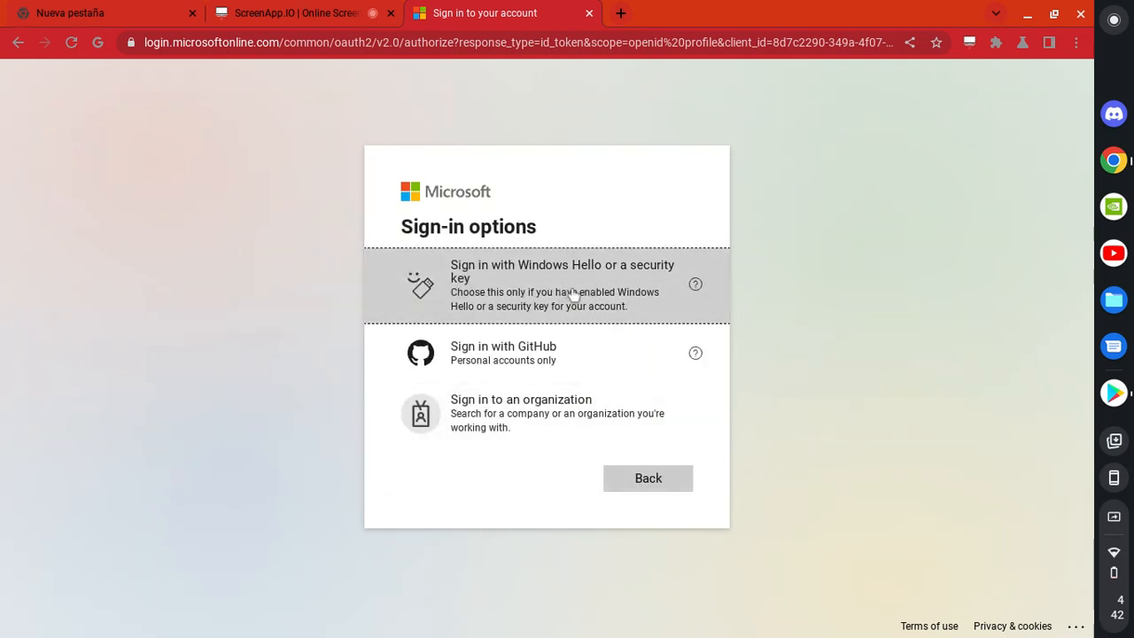
mouse_move(521, 413)
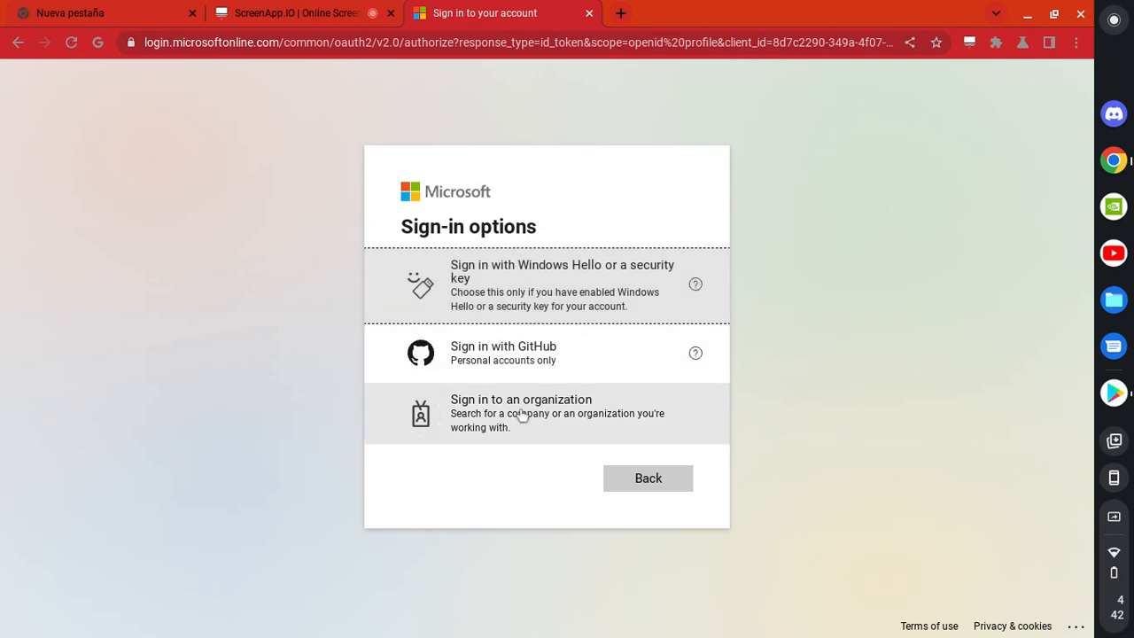
mouse_move(596, 398)
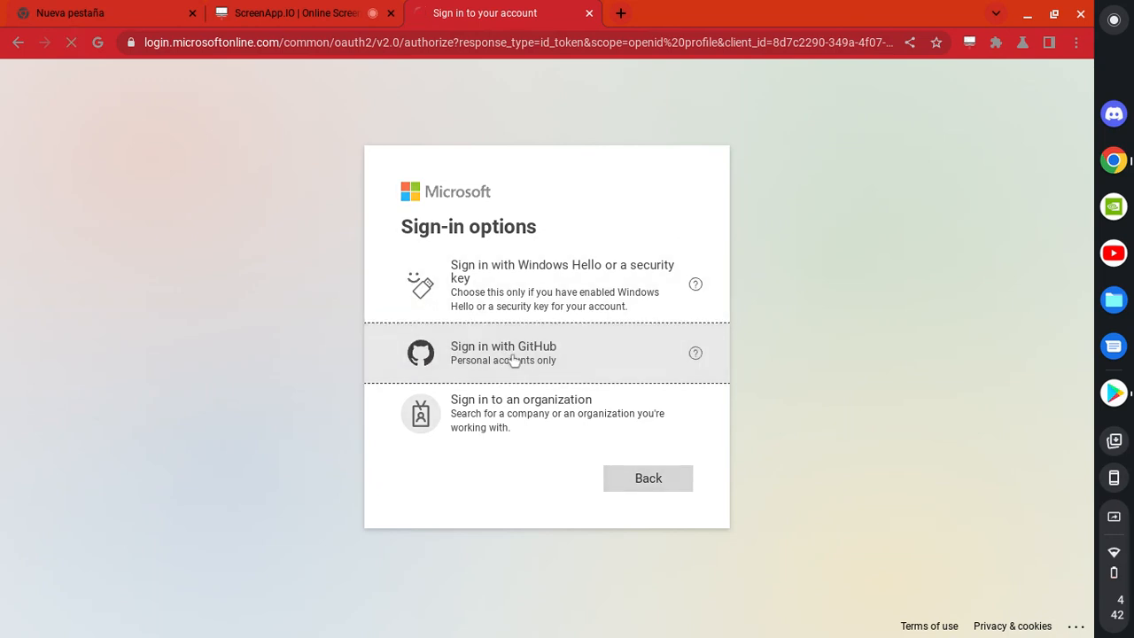
Choose GitHub sign-in and go to GitHub's Security page from the footer.
click(531, 352)
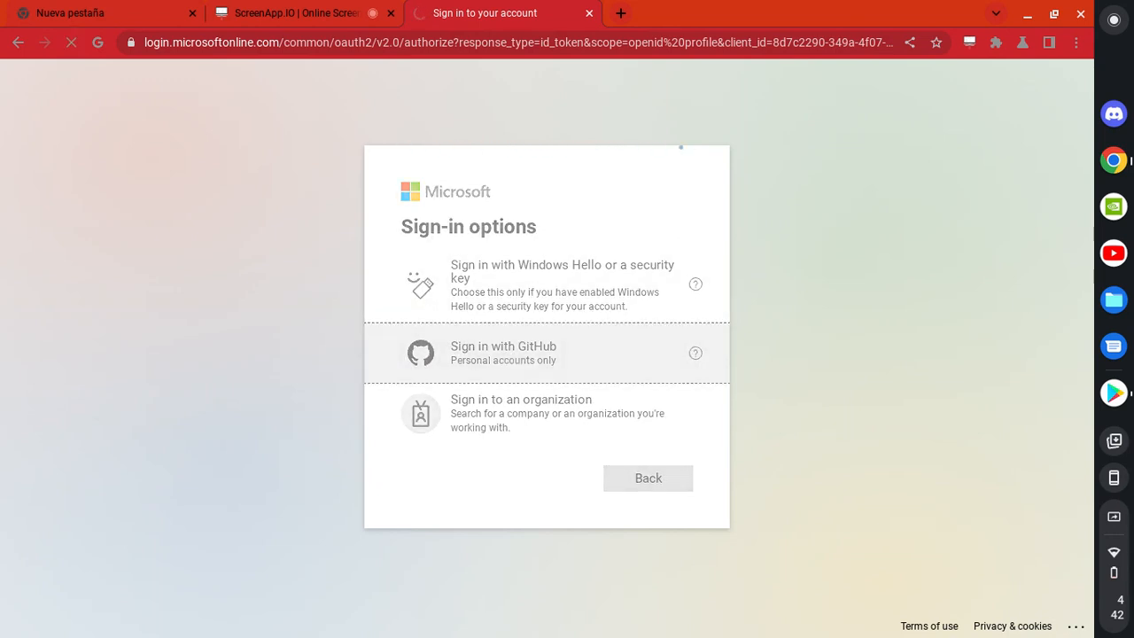
click(502, 352)
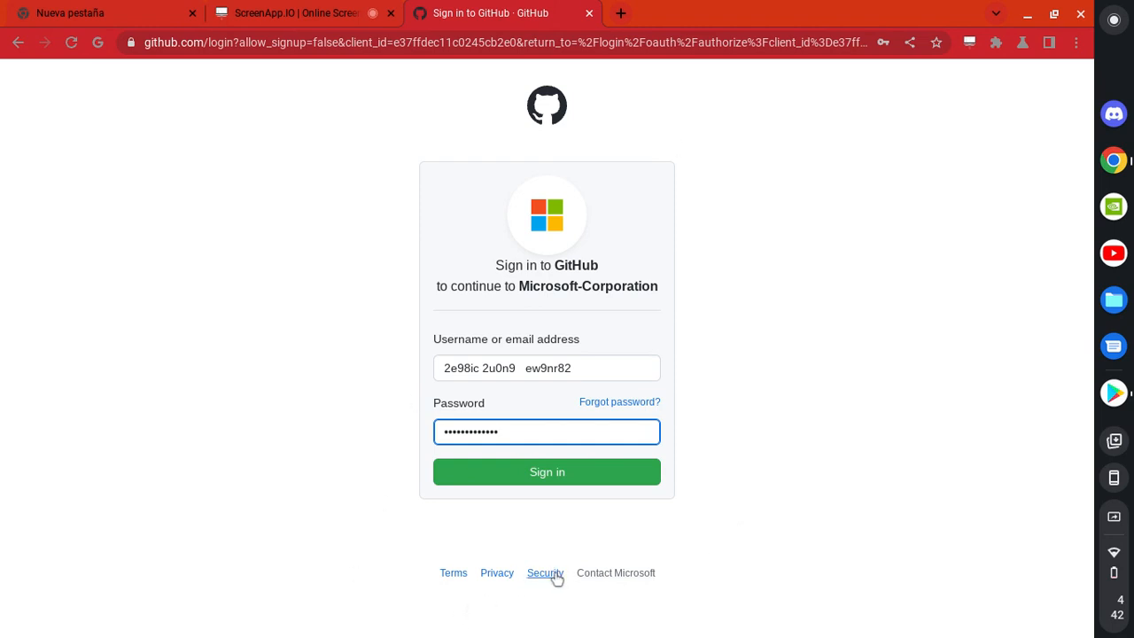
click(545, 572)
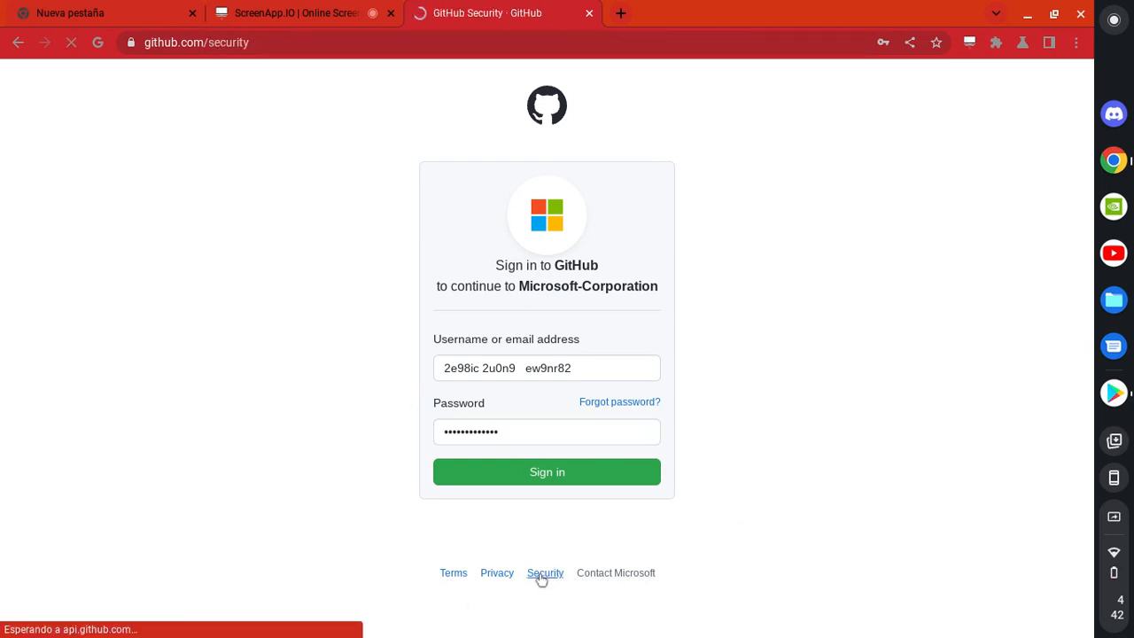
Search GitHub for 'roblox', then replace the search with 'google.com'.
click(545, 572)
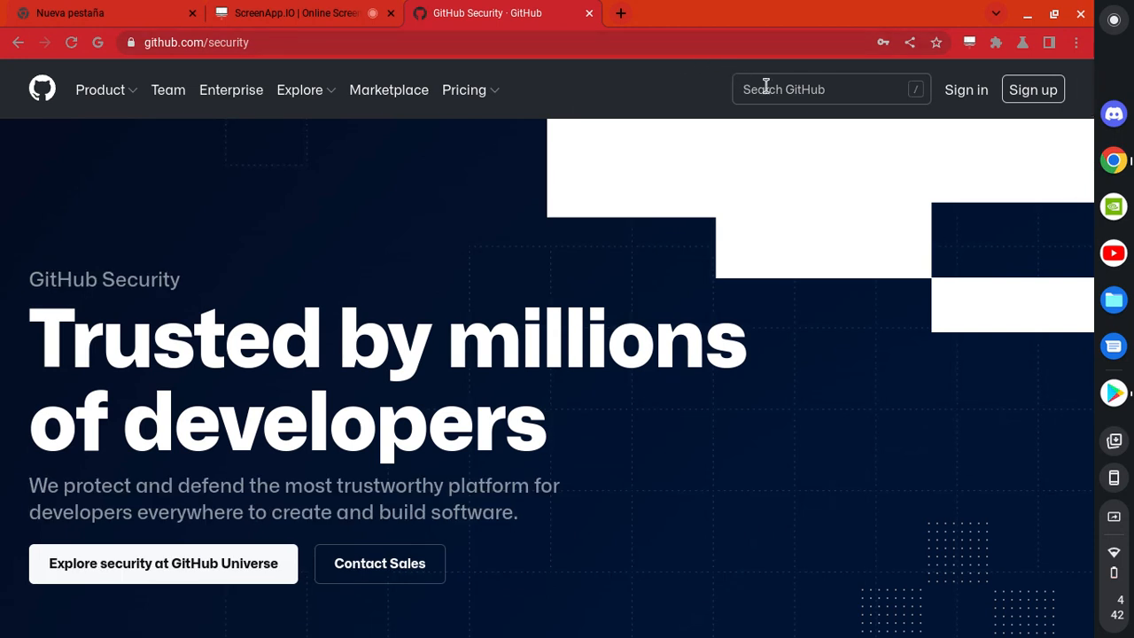
text(roblox)
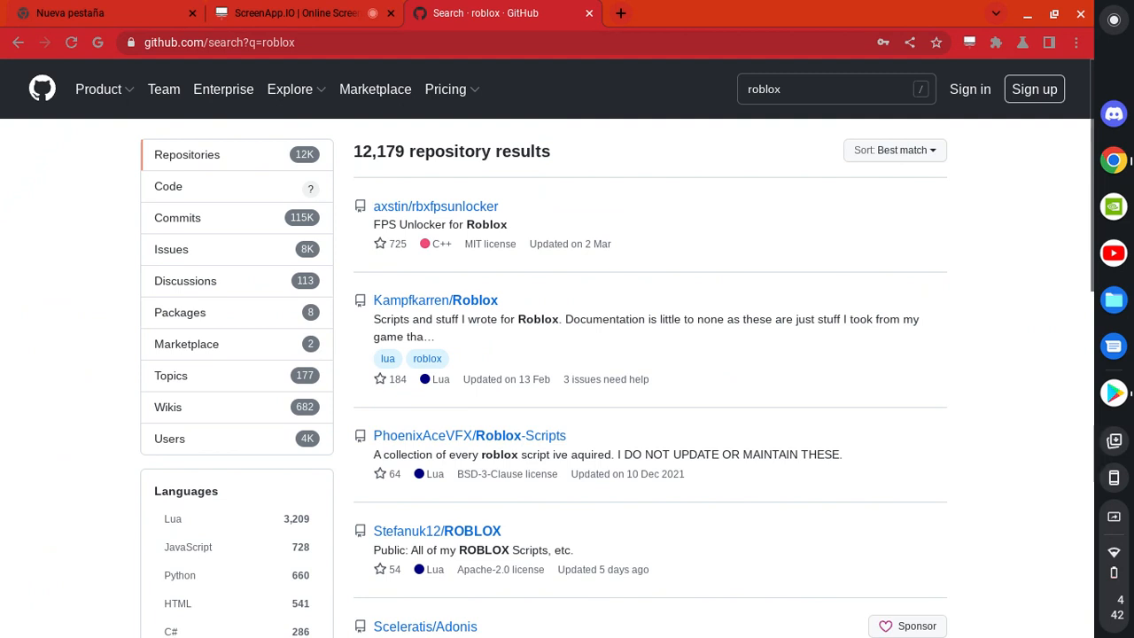
click(832, 88)
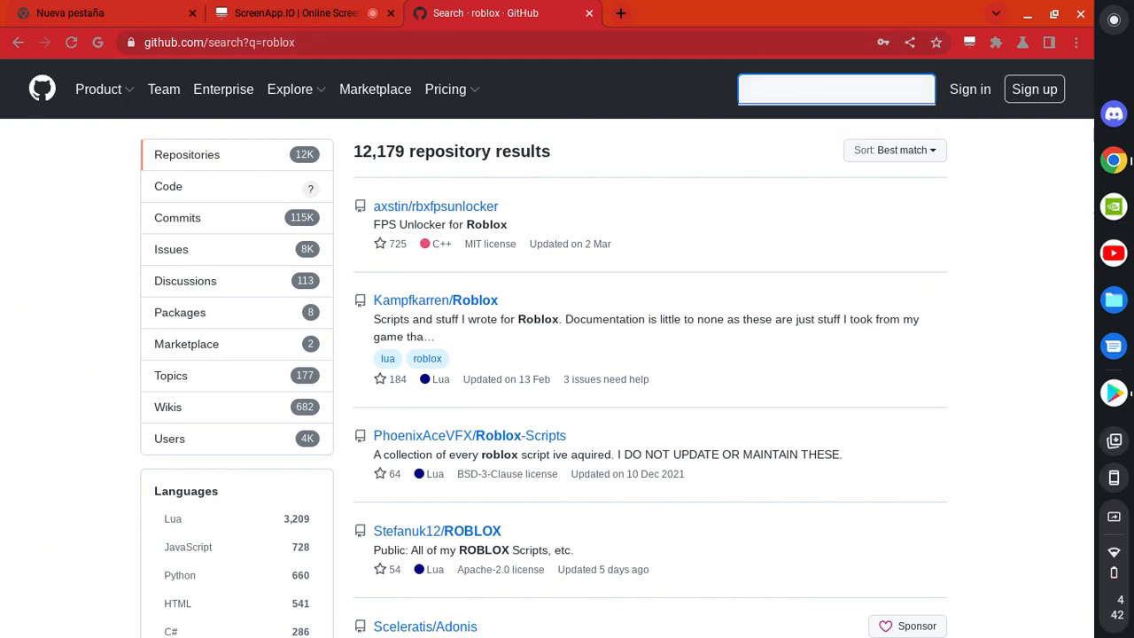
text(google.com)
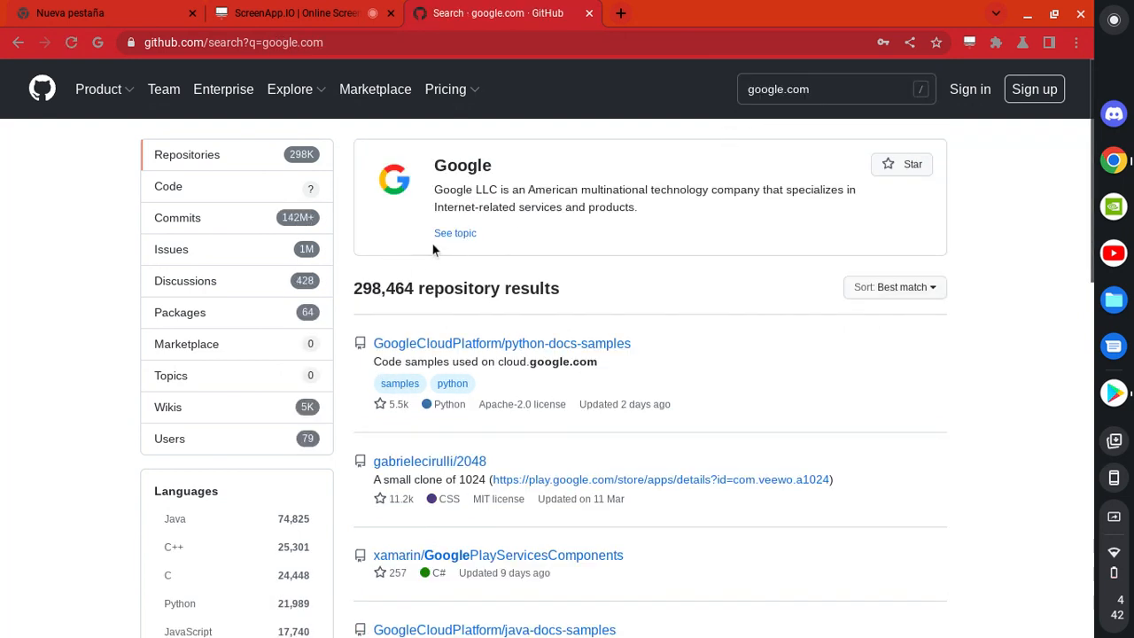
click(454, 232)
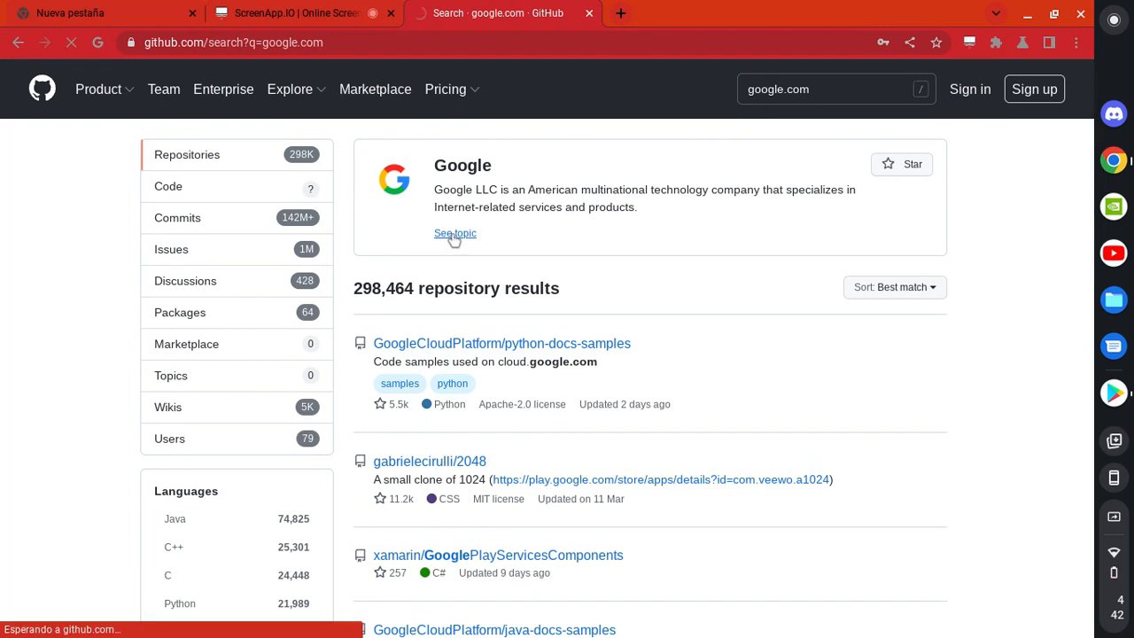
click(454, 233)
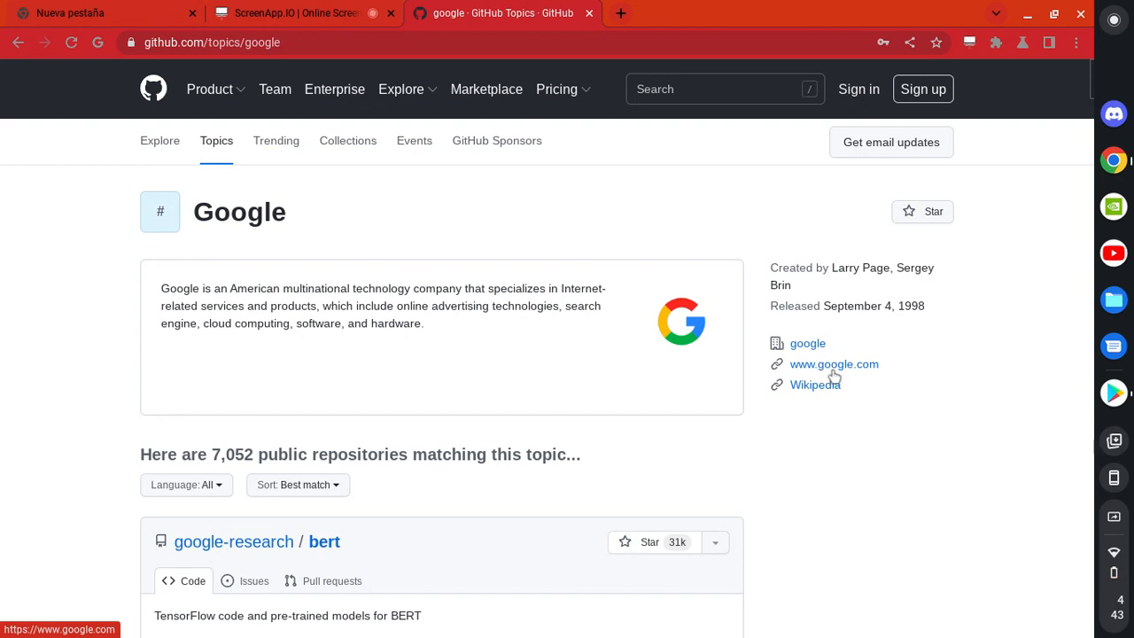
click(833, 364)
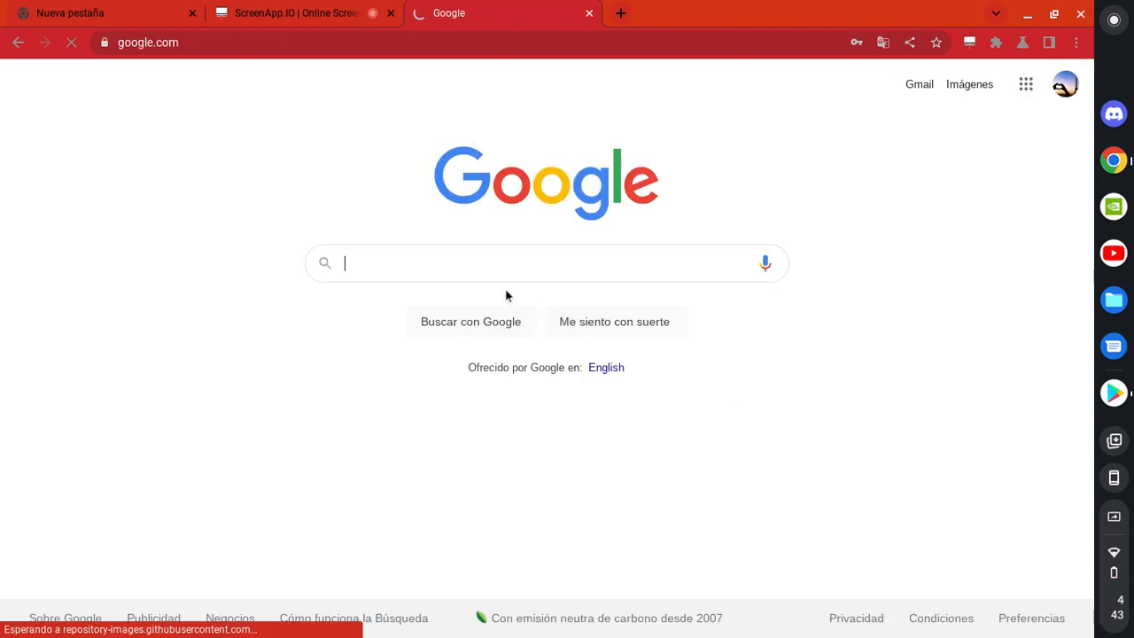
Search Google for 'roblox.gg', fixing the misspelled query, and scroll through the results.
text(roblxxo)
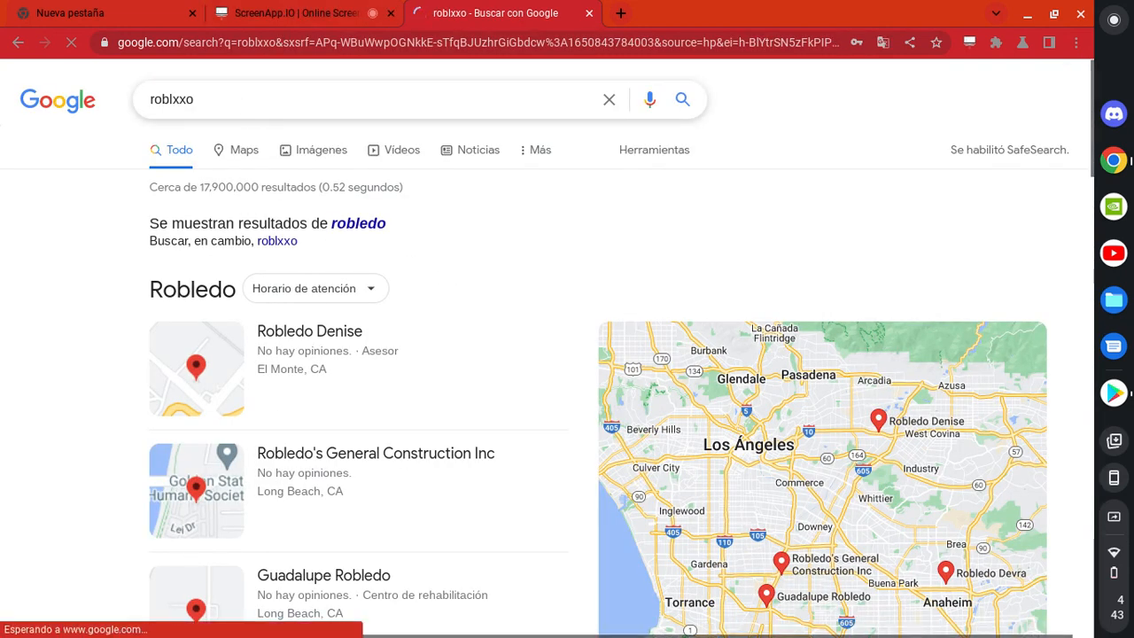
click(372, 98)
text(ox.gg)
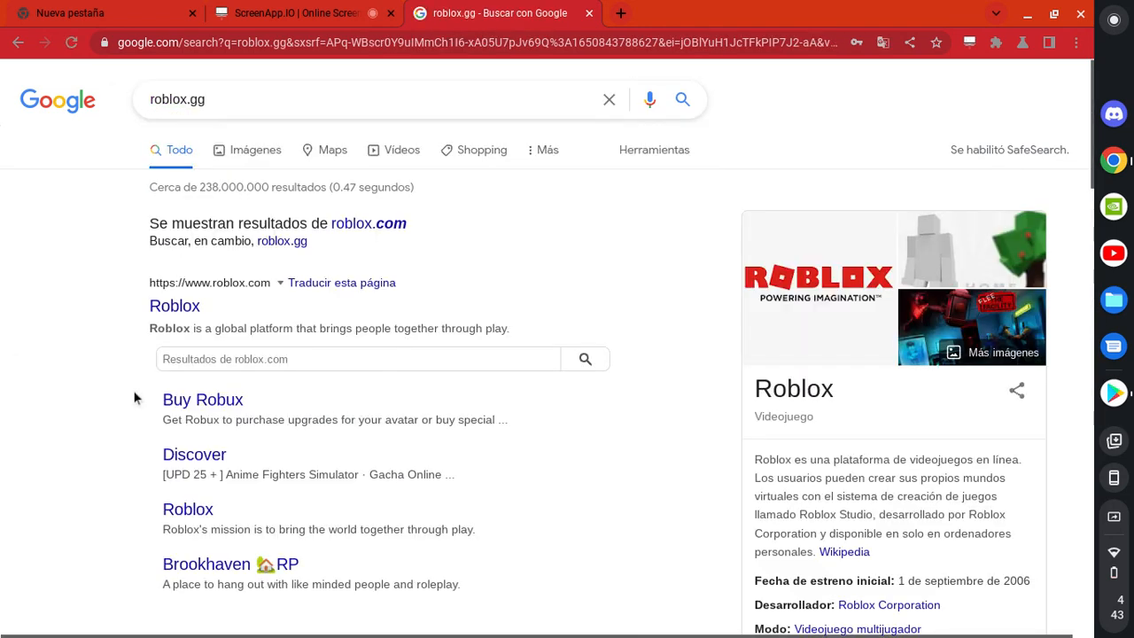
scroll(down, 3)
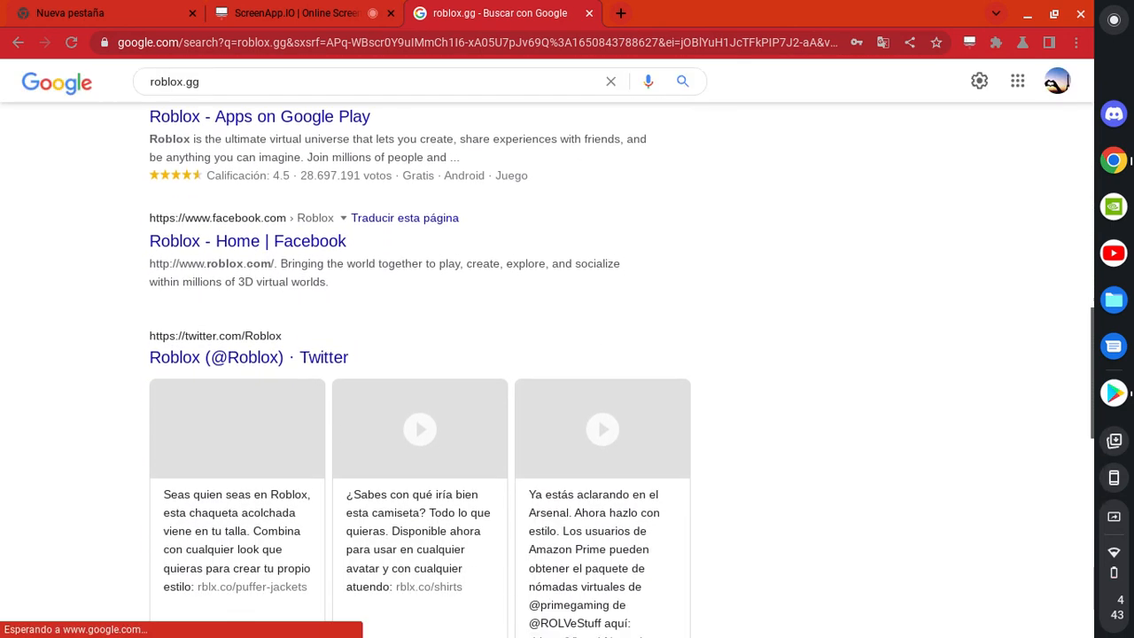
scroll(down, 3)
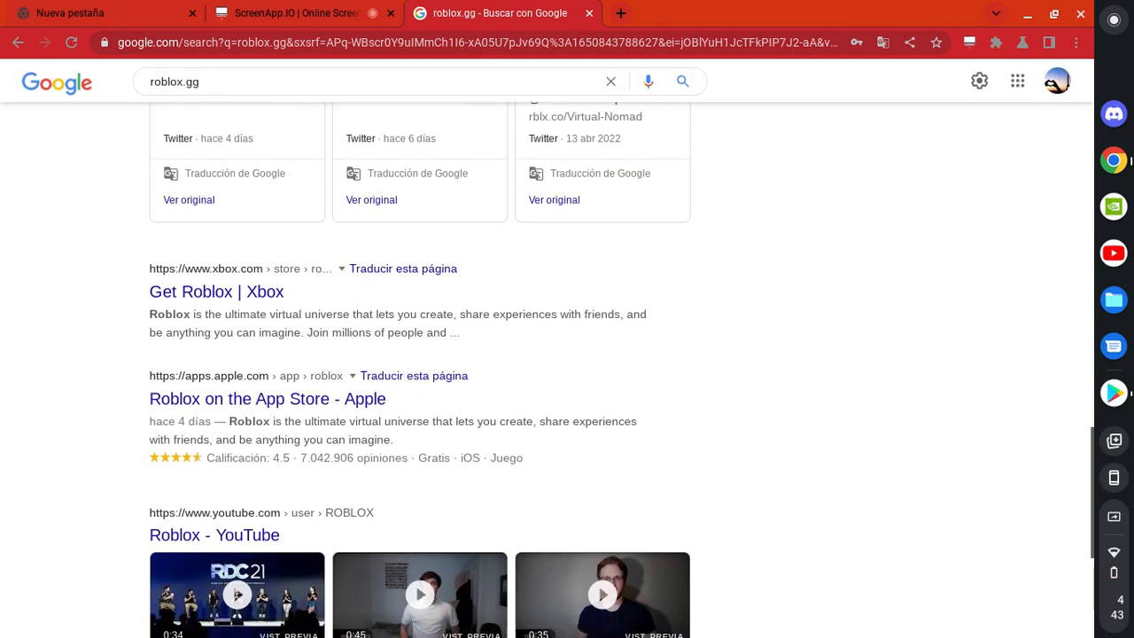
scroll(up, 3)
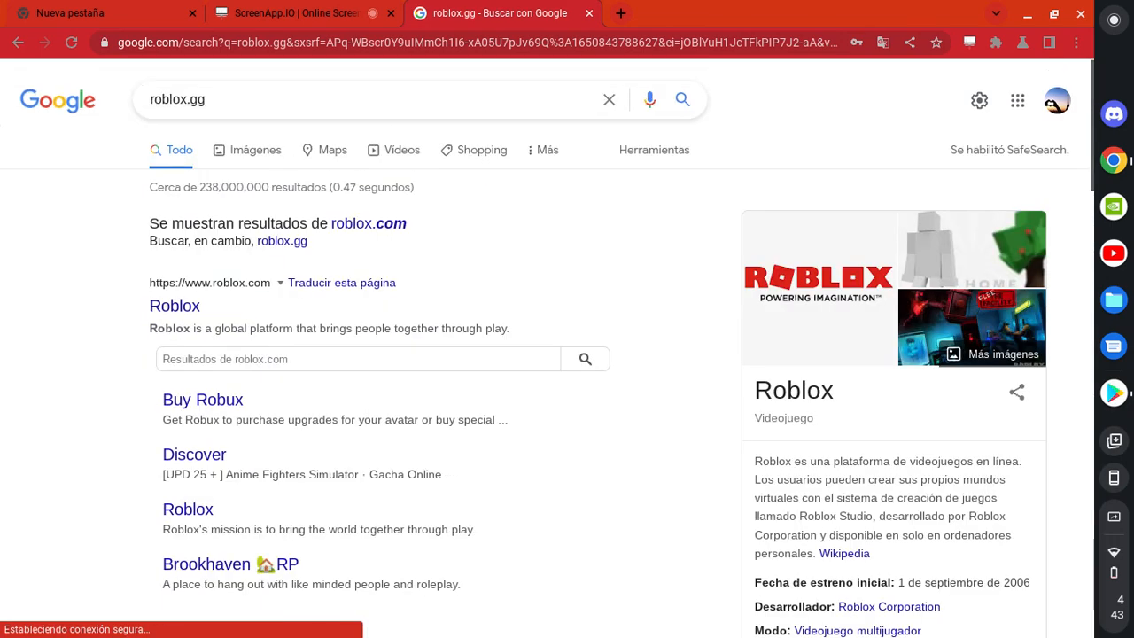
scroll(down, 3)
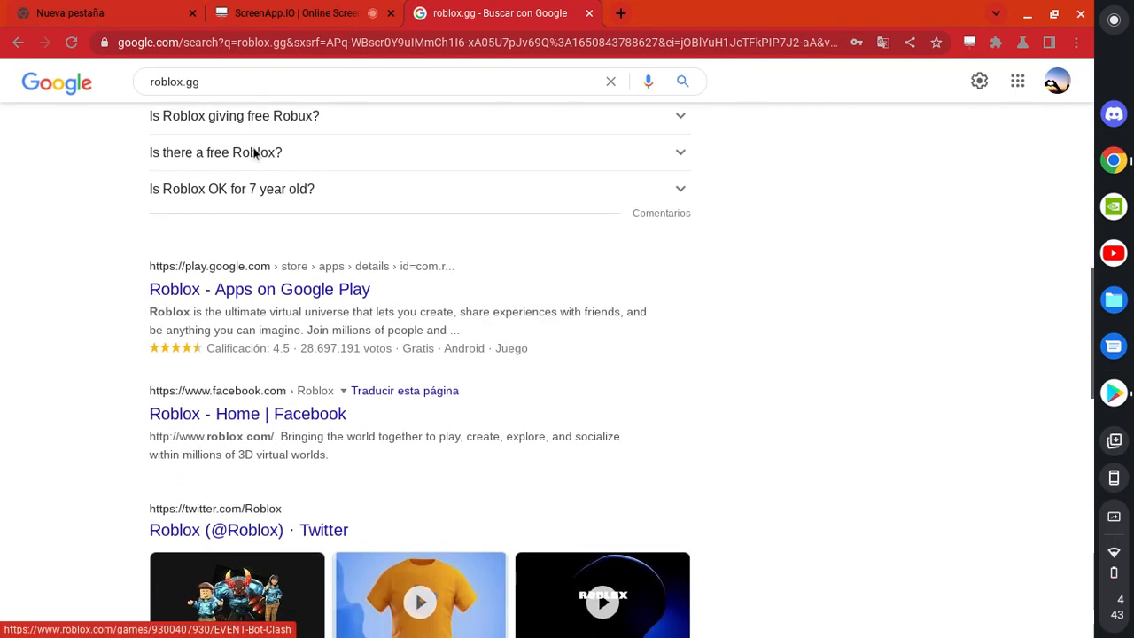
scroll(down, 3)
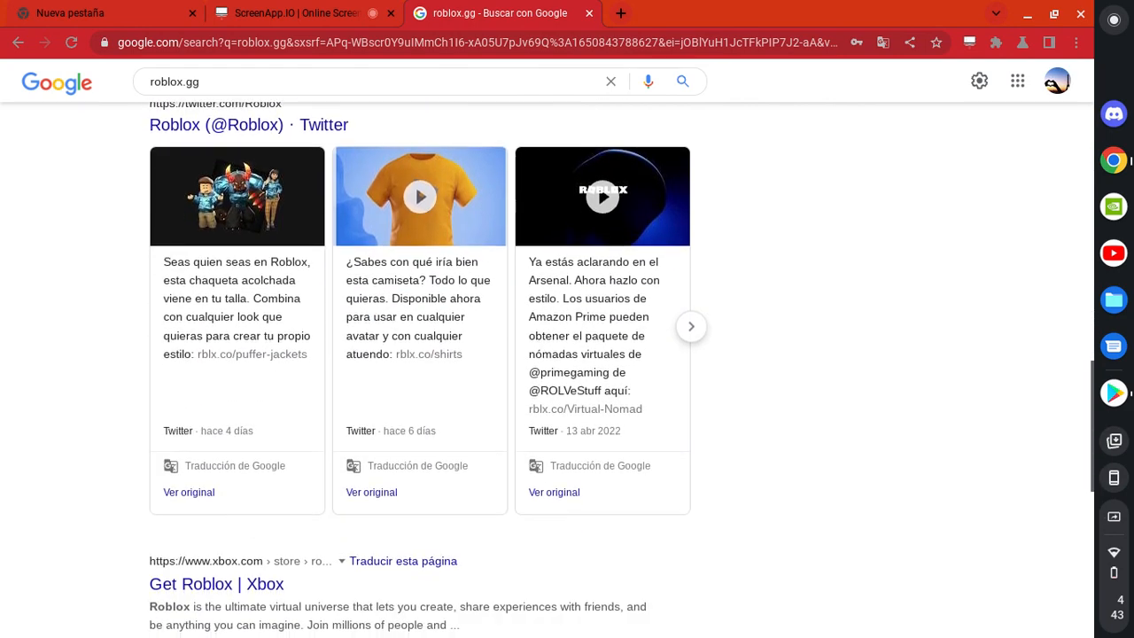
scroll(down, 3)
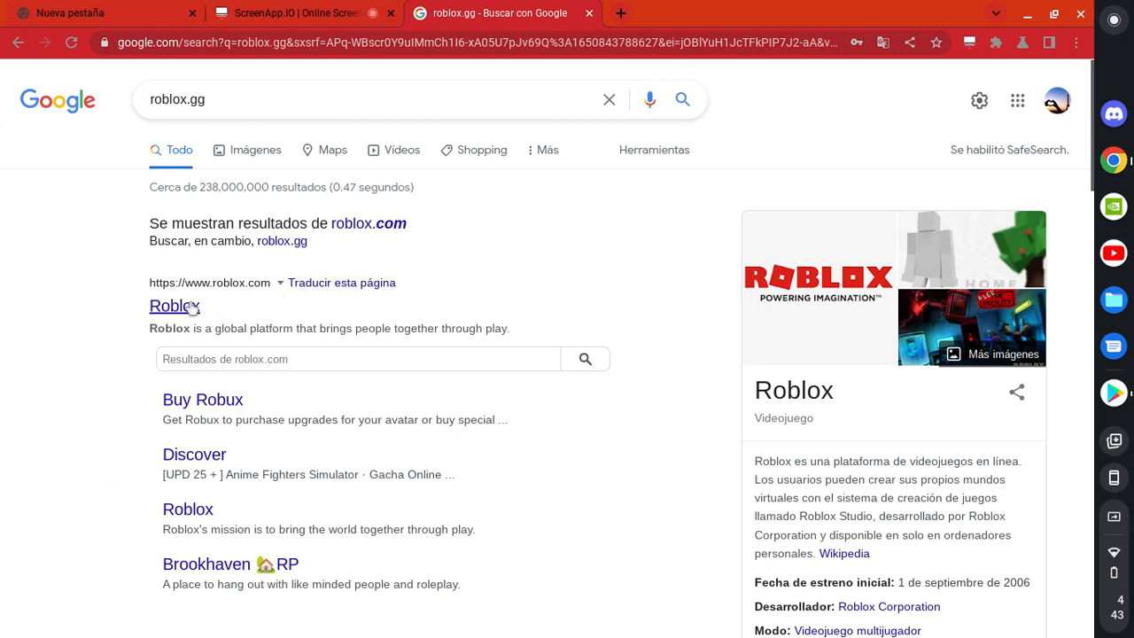
scroll(down, 3)
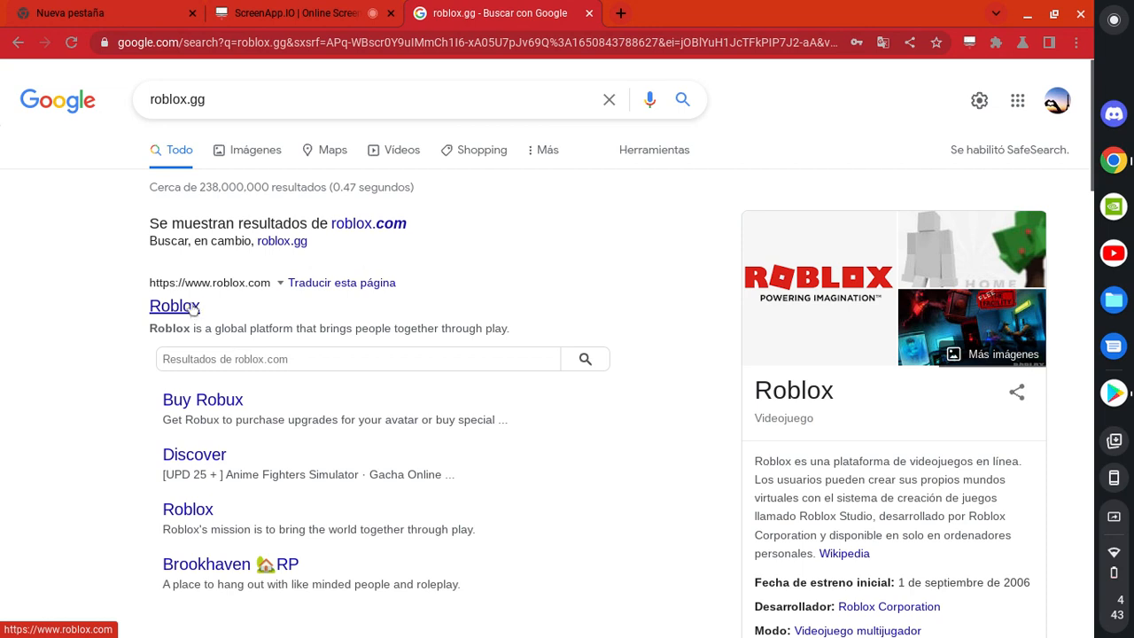
mouse_move(188, 300)
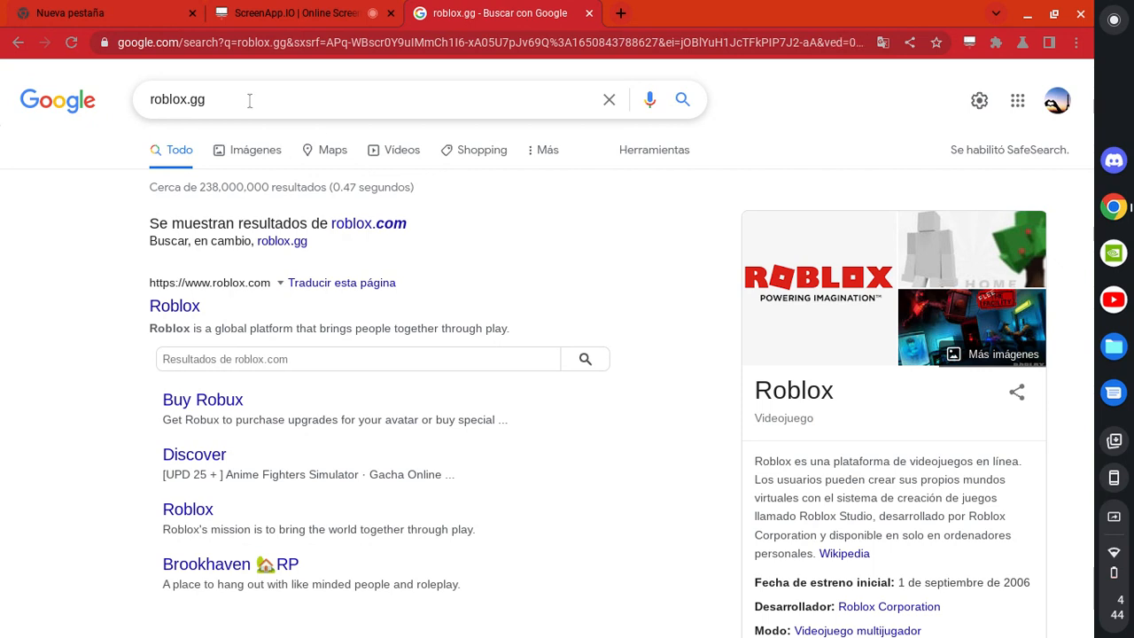
mouse_move(623, 16)
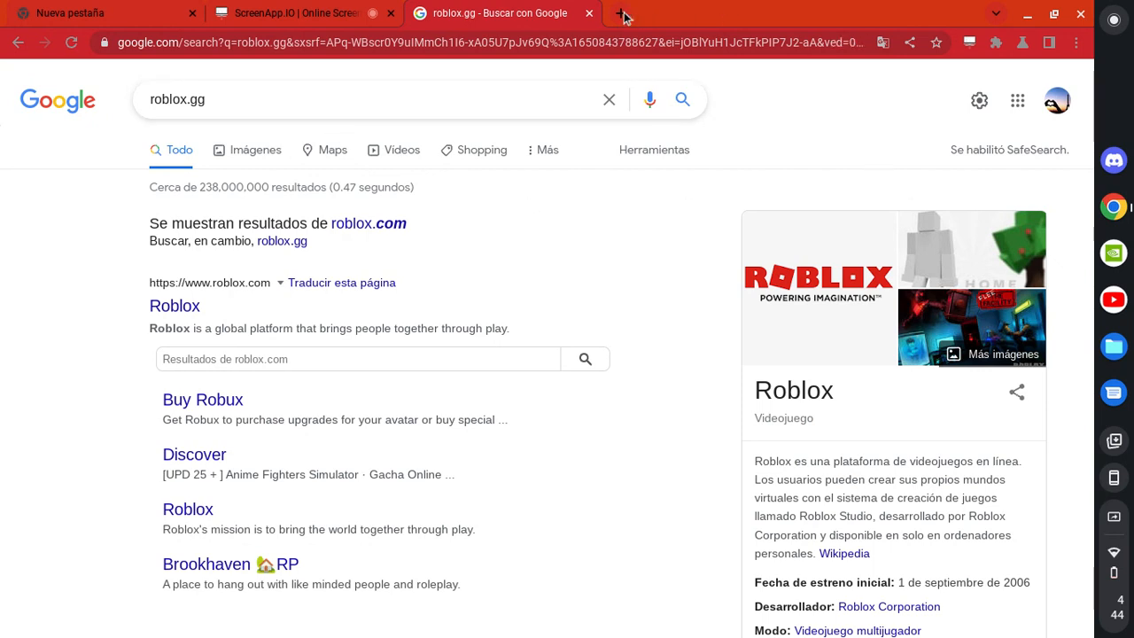
Open a blank new tab, then switch back to the ScreenApp.io recording tab.
click(620, 13)
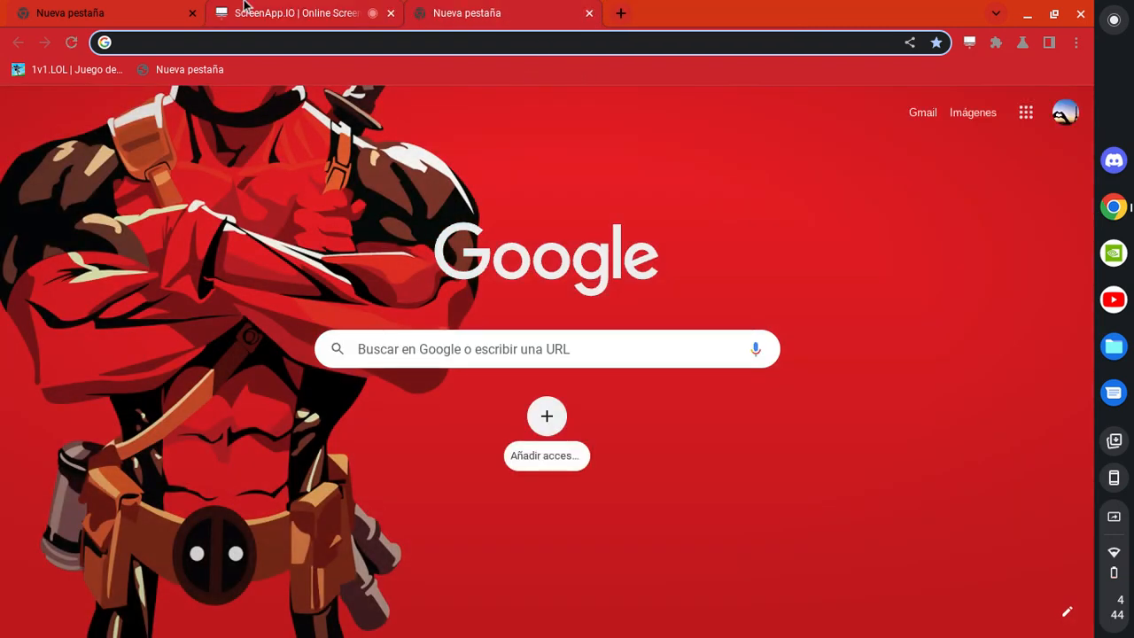
mouse_move(777, 116)
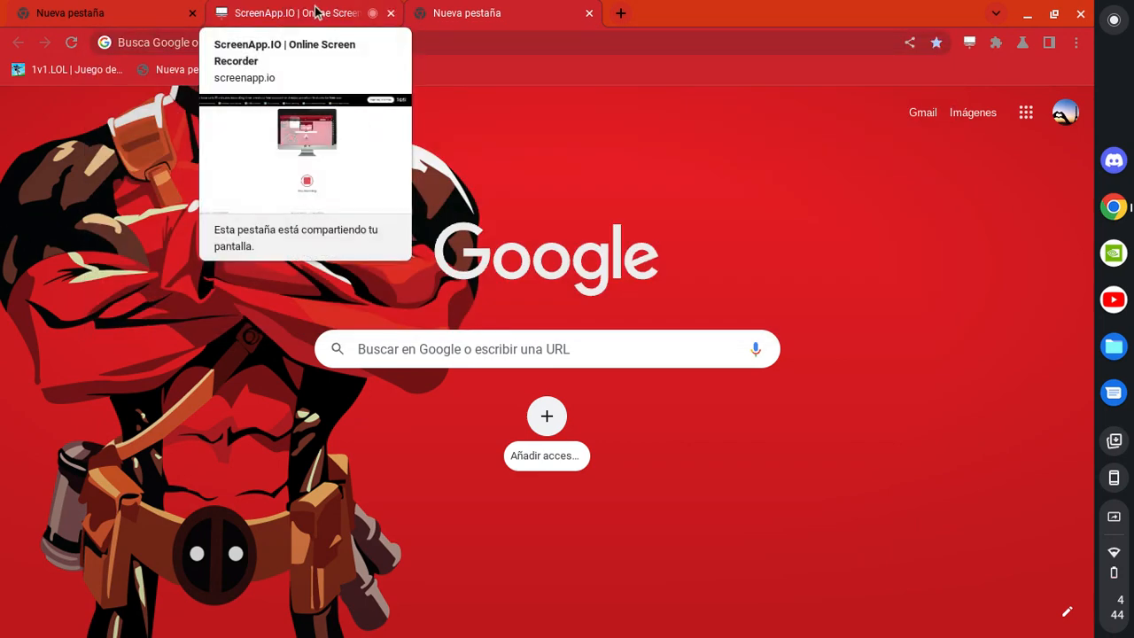
click(297, 13)
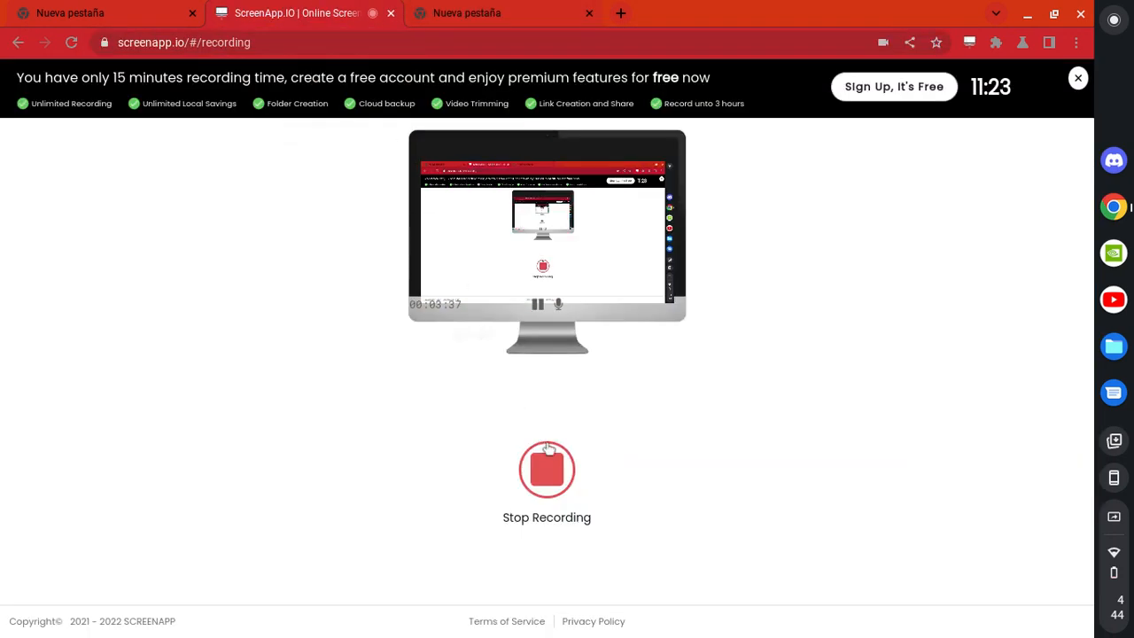